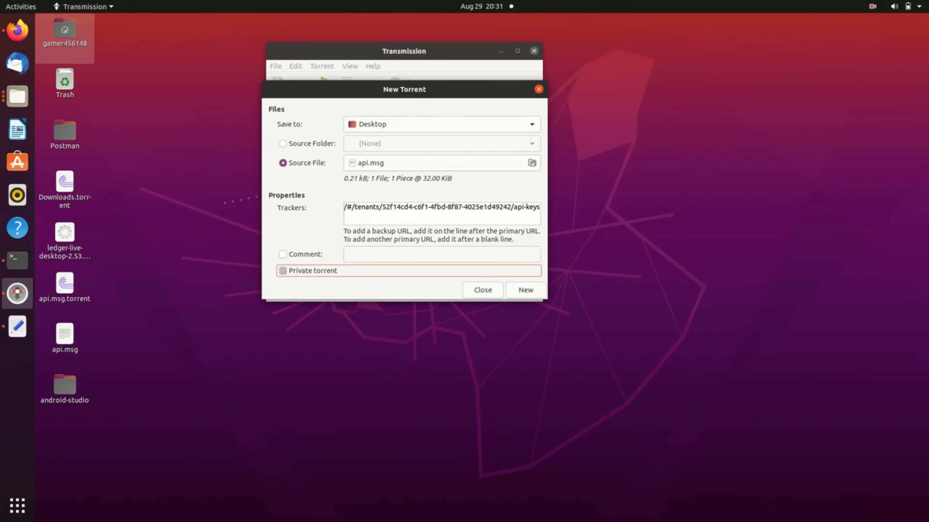
# Step: Create the private api.msg torrent and add it to Transmission's transfers with default options
pyautogui.click(525, 291)
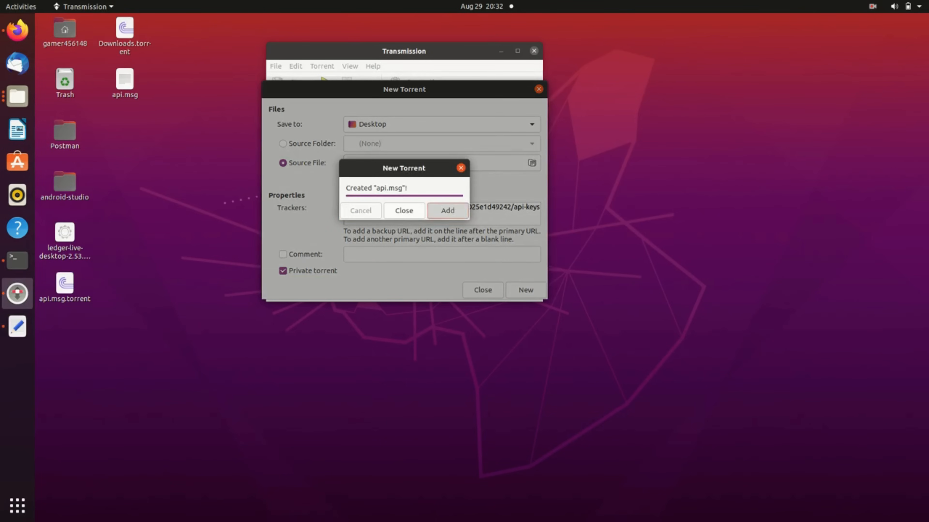
pyautogui.click(447, 211)
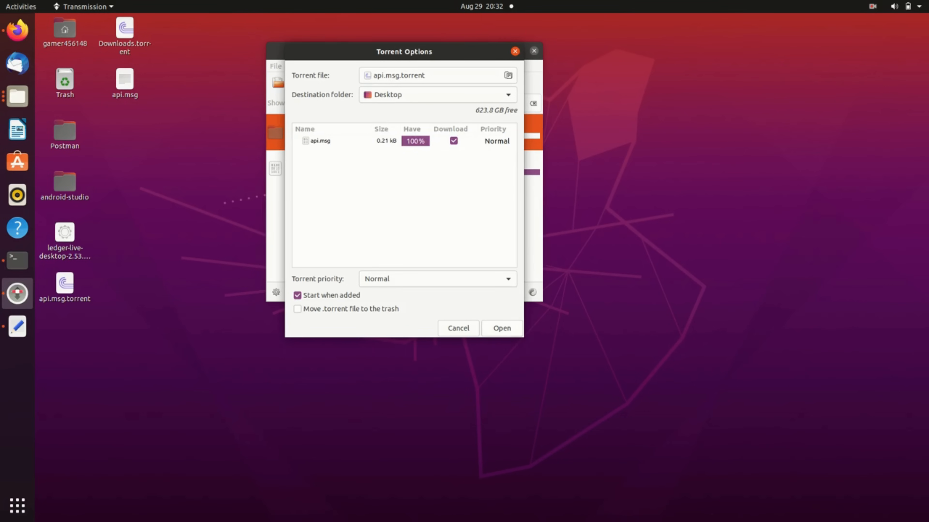
pyautogui.click(500, 327)
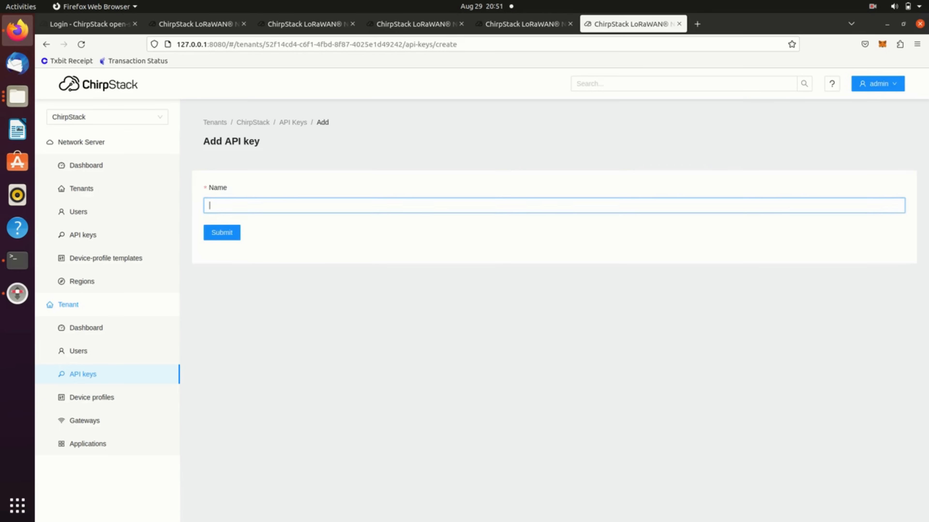
pyautogui.click(221, 232)
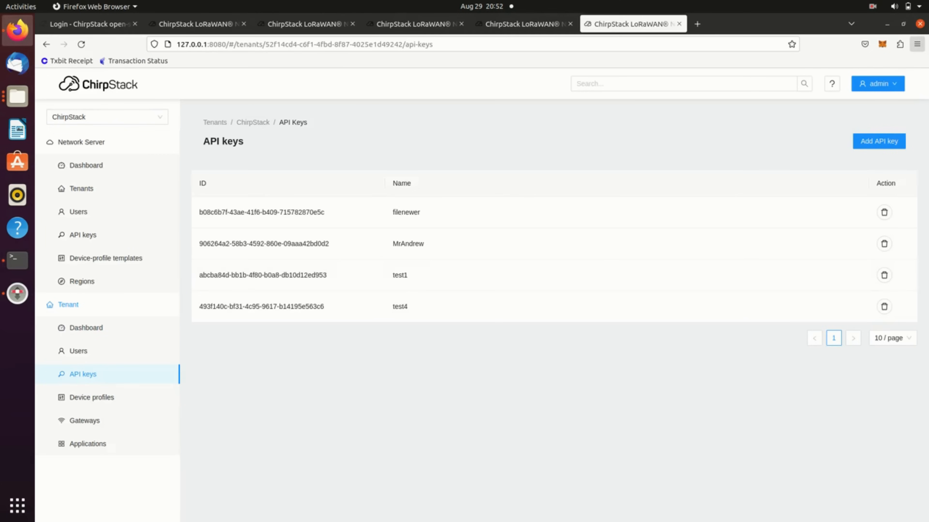
pyautogui.click(17, 293)
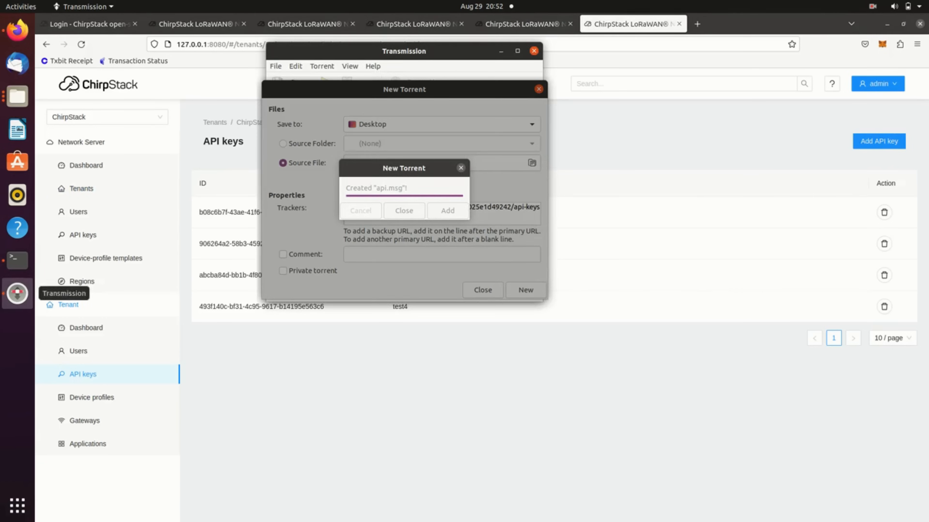
pyautogui.click(403, 211)
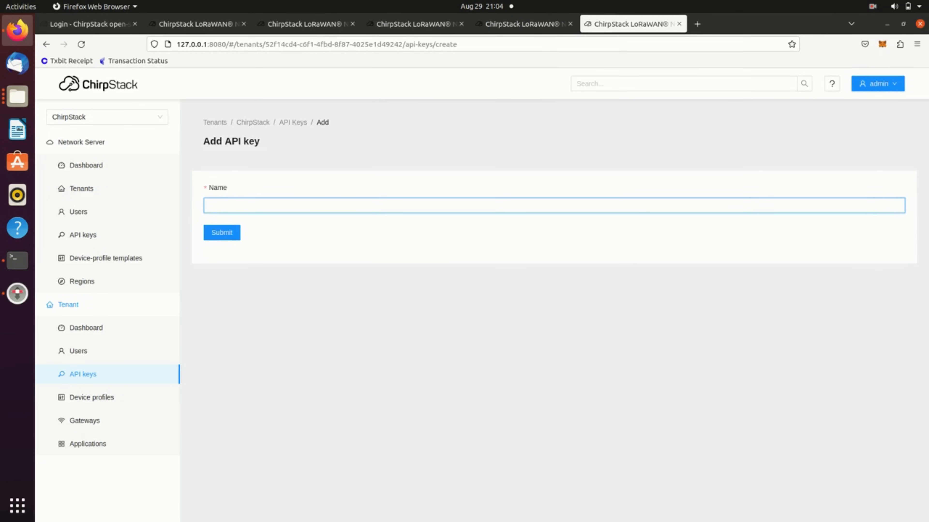
# Step: Name the API key 'gardencityhs' and submit it to reveal its one-time token
pyautogui.write('garden')
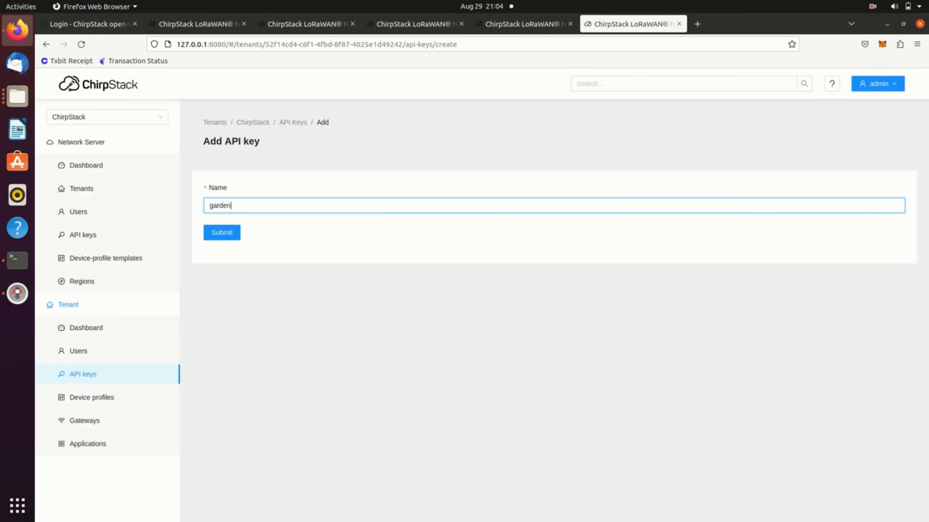
pyautogui.write('cityhs')
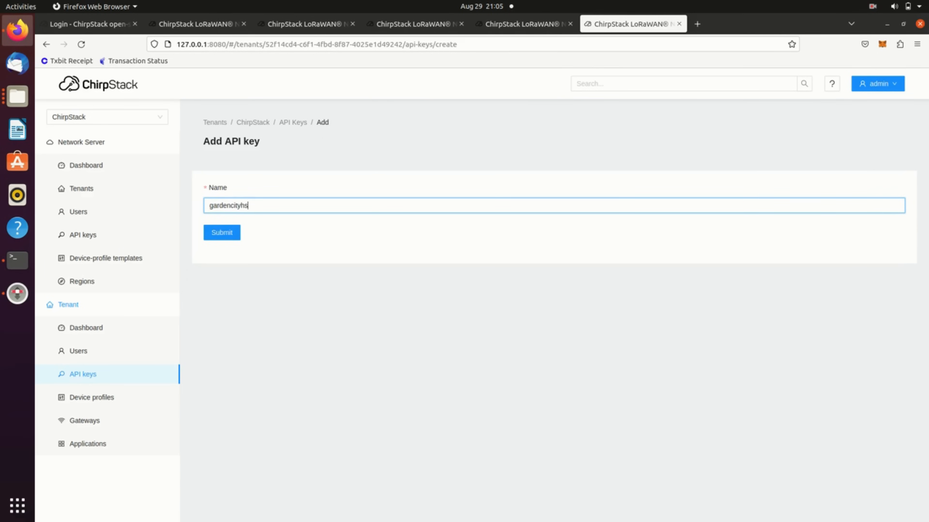
pyautogui.click(221, 233)
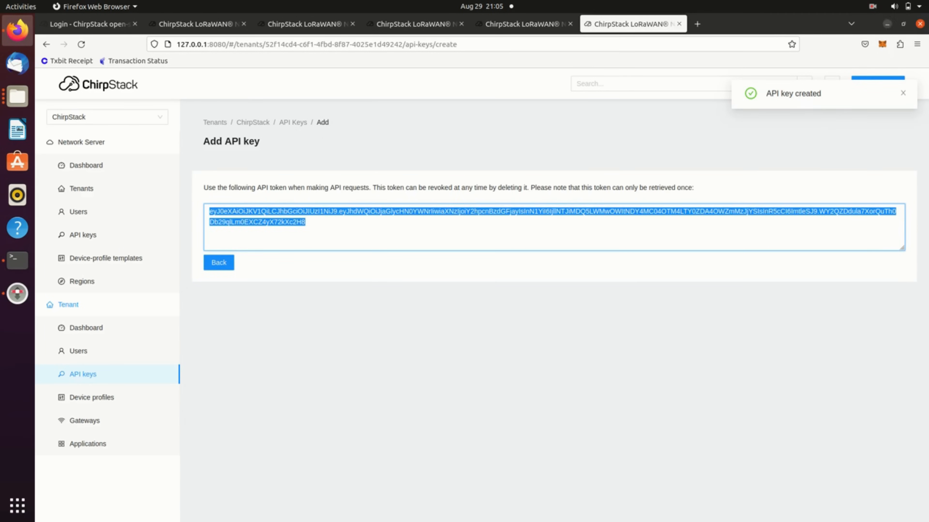